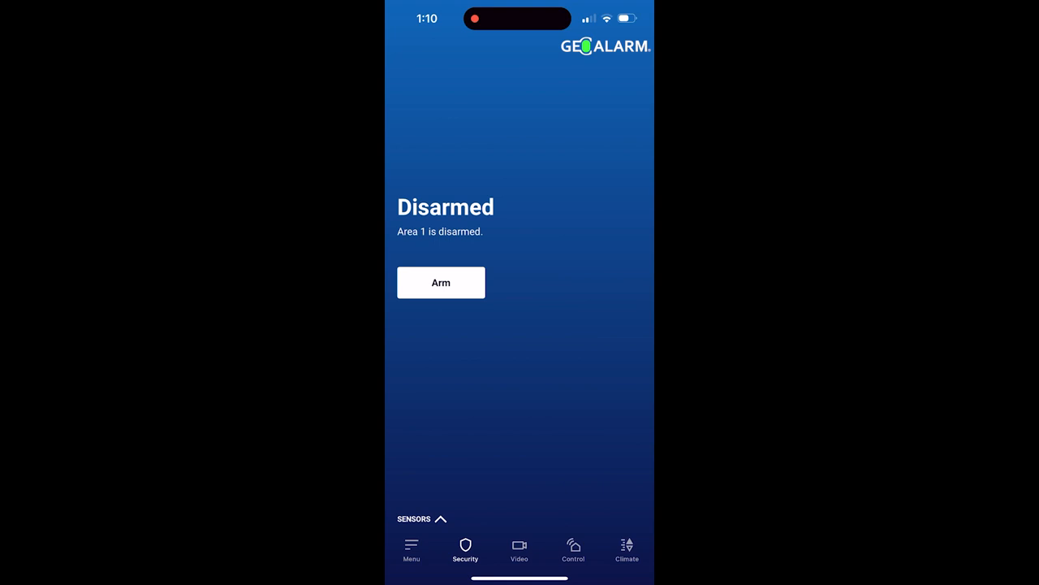
Open the Activity log from the Menu drawer to see today's front and back door events.
left_click(411, 548)
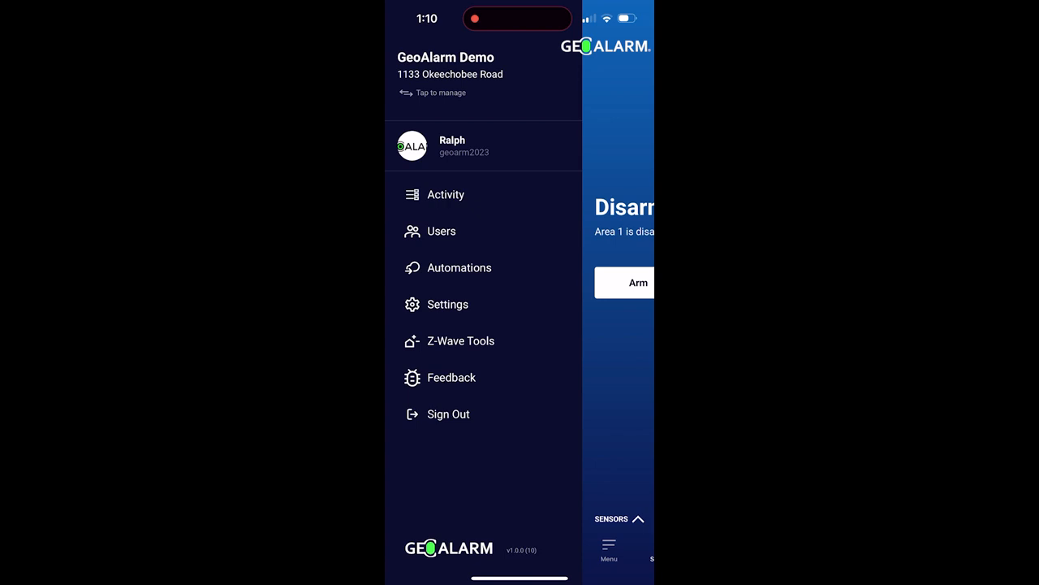
left_click(446, 194)
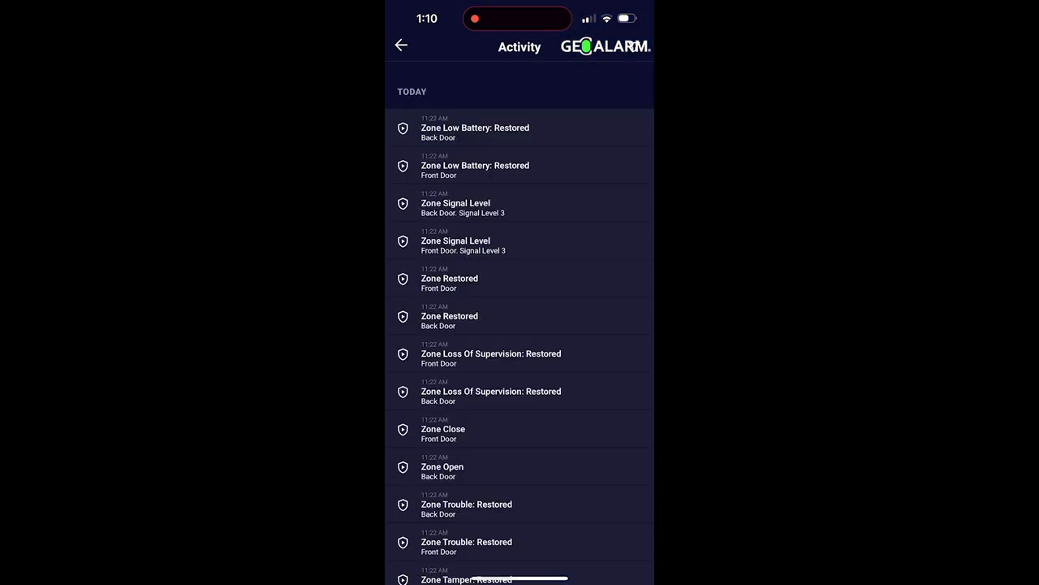
scroll("down", 3)
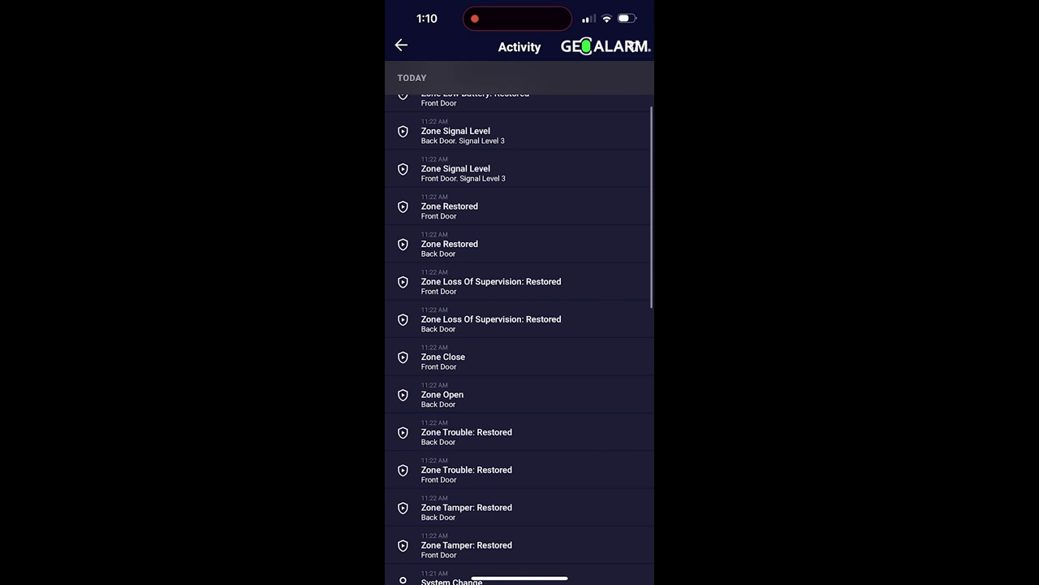
scroll("down", 3)
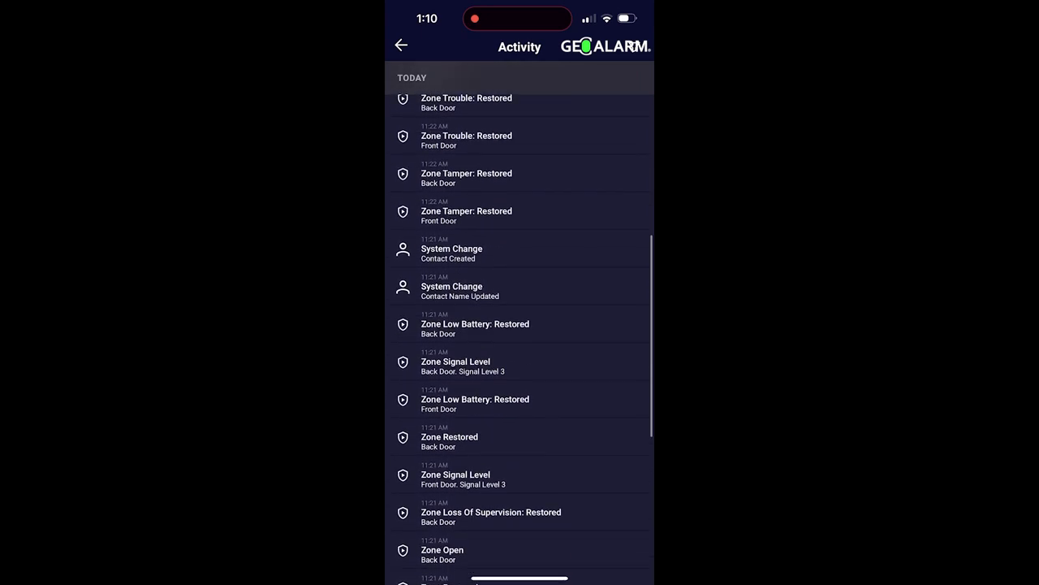
scroll("down", 3)
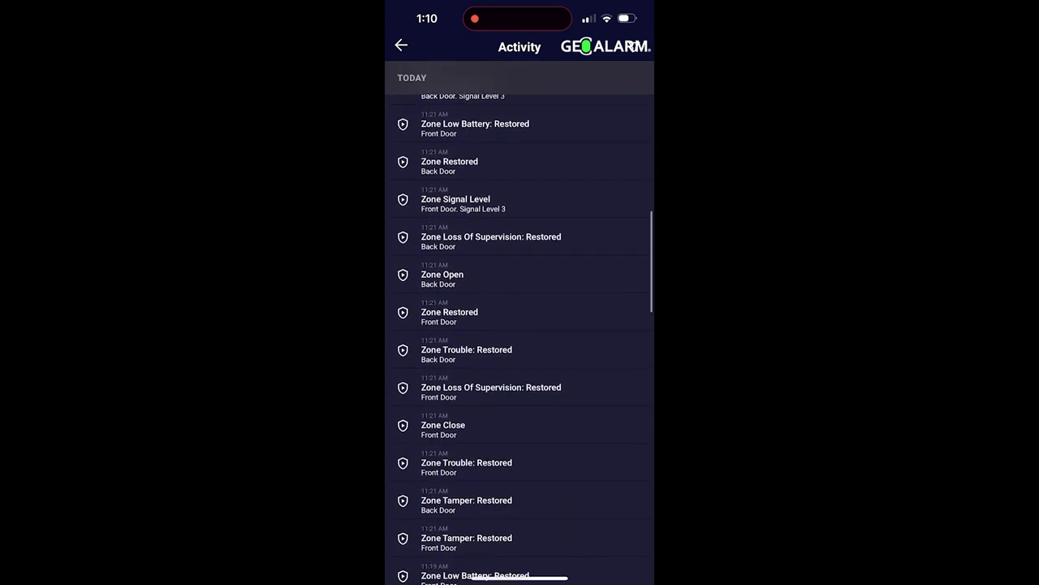
scroll("down", 3)
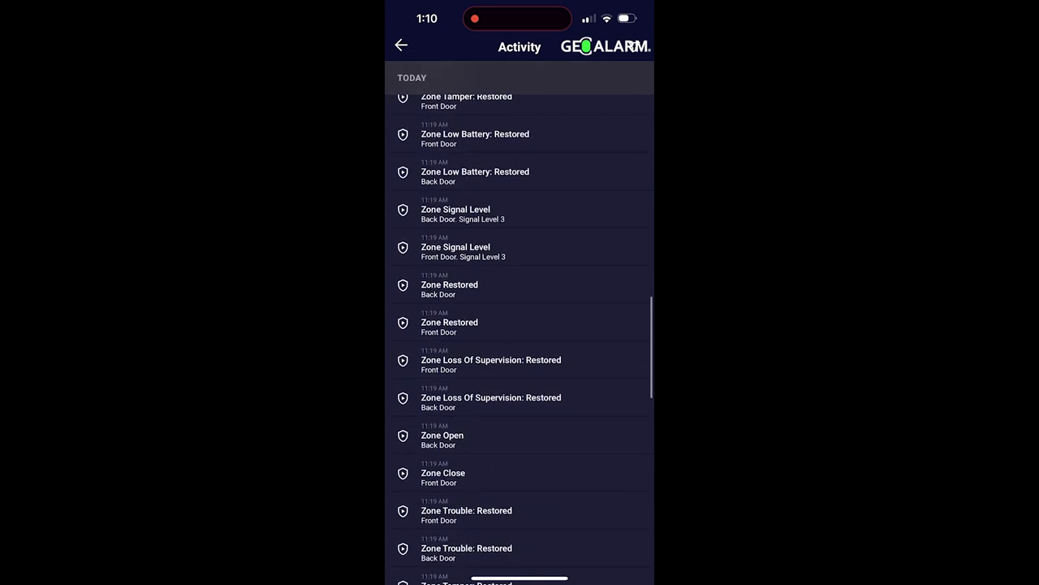
scroll("down", 3)
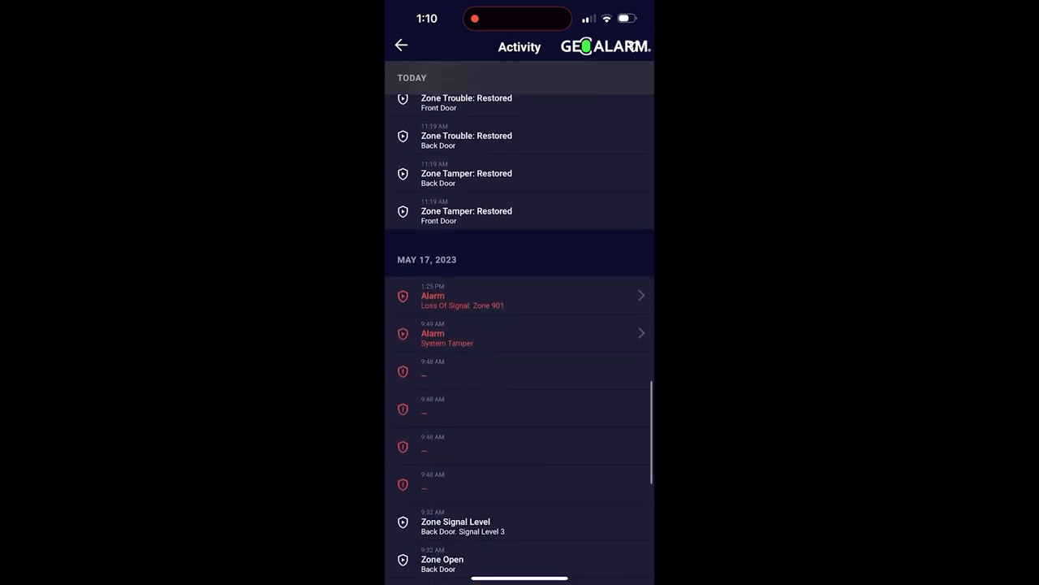
scroll("up", 3)
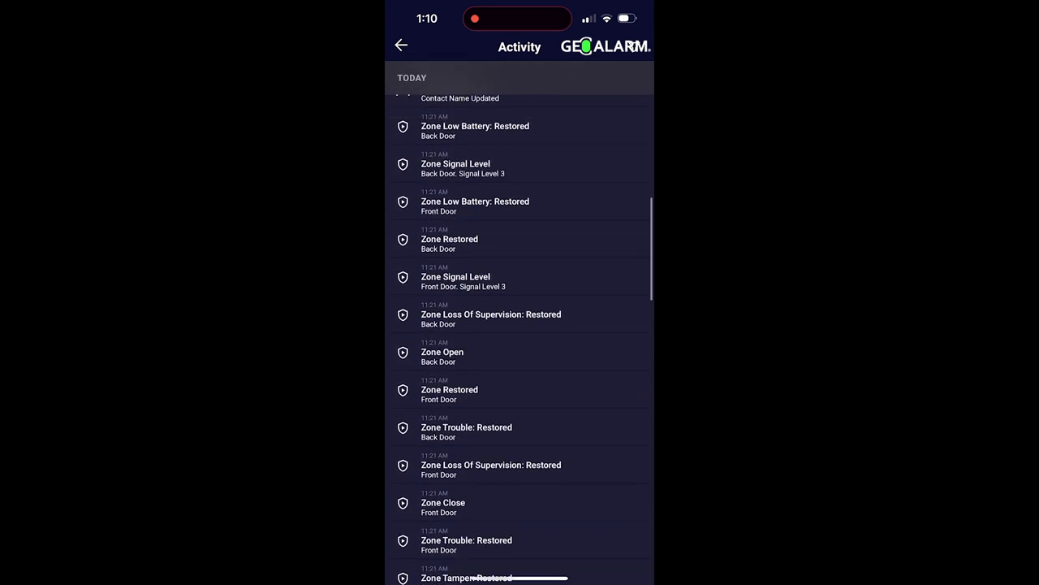
scroll("up", 3)
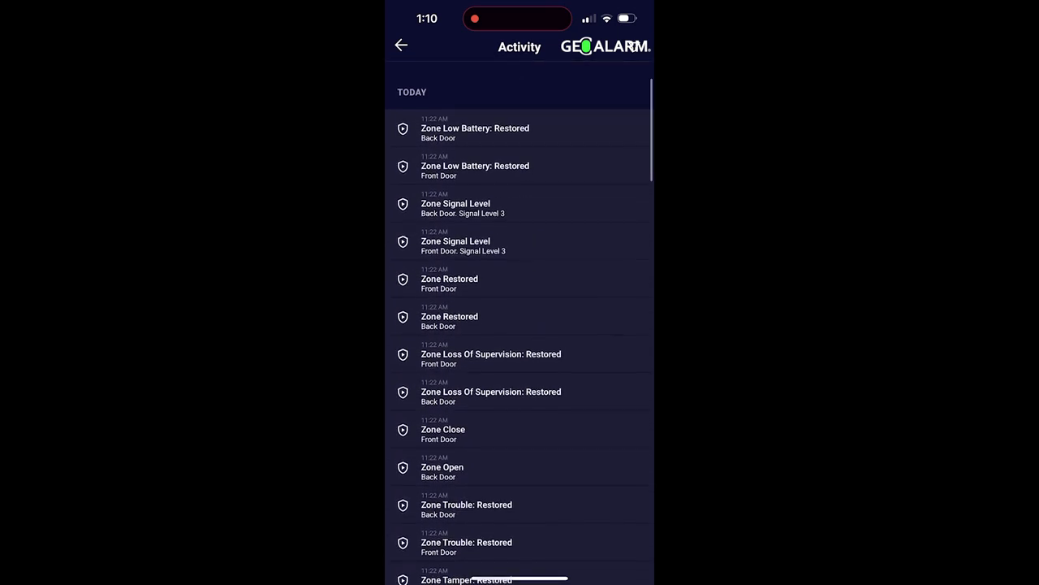
scroll("down", 3)
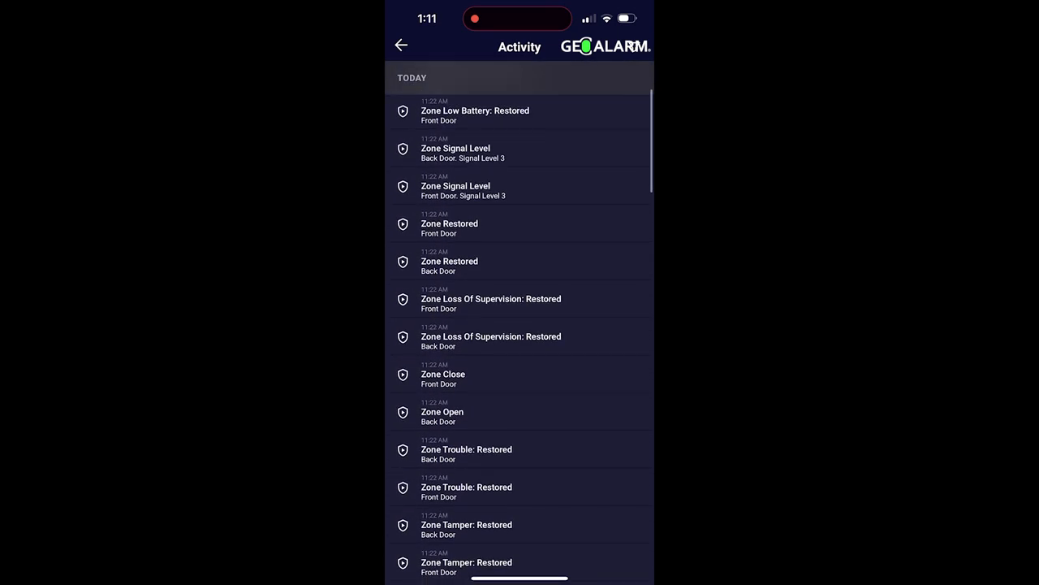
Scroll the Activity list back past the May 2 alarms to April 29, 2023 entries.
scroll("down", 3)
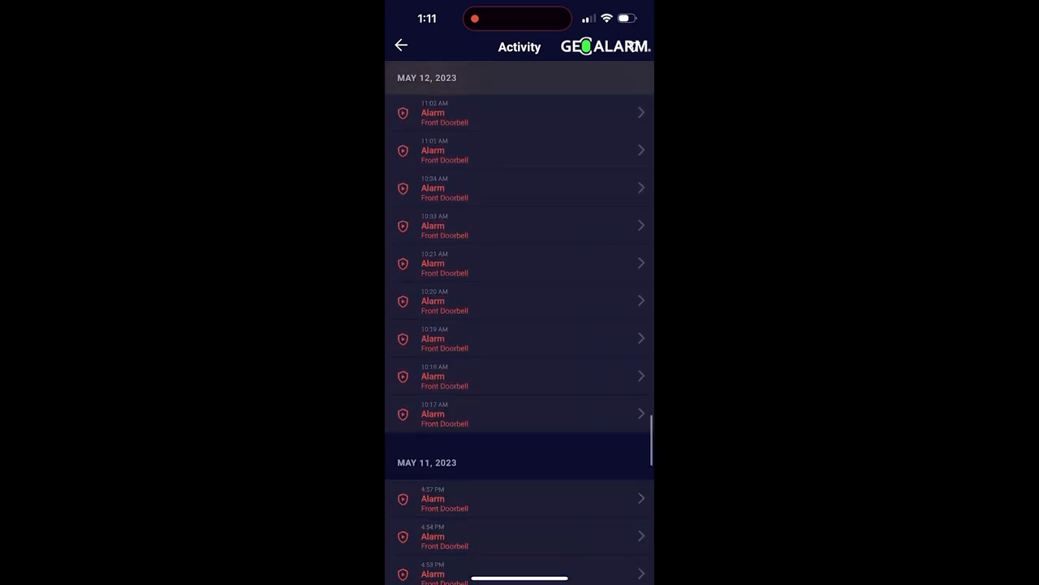
scroll("down", 3)
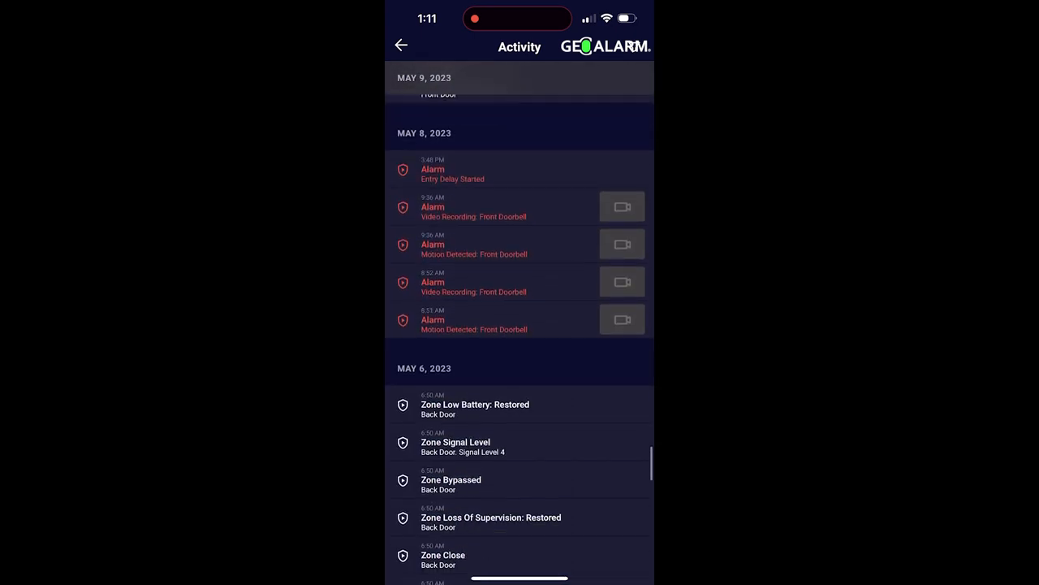
scroll("down", 3)
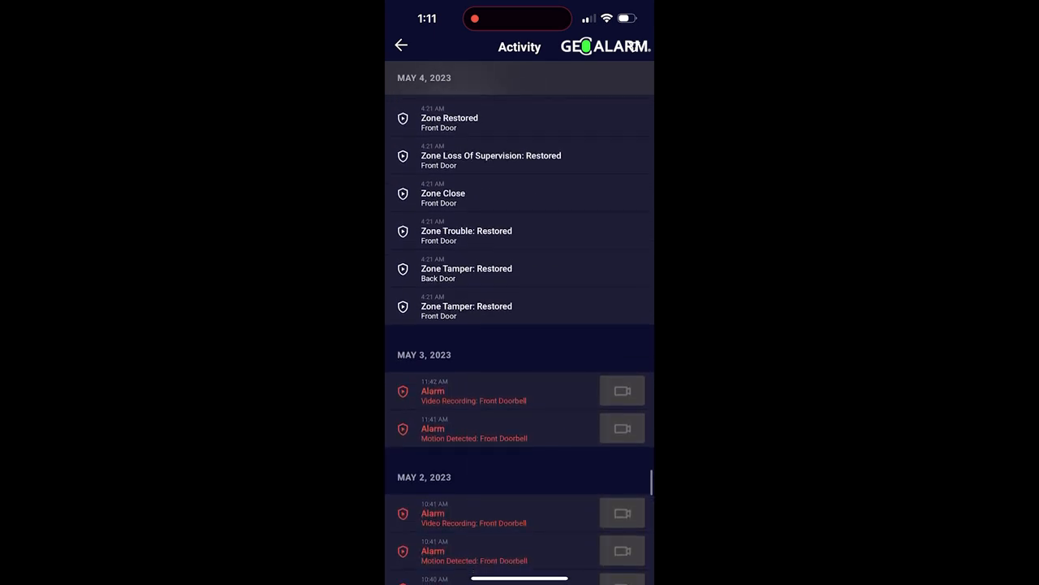
scroll("down", 3)
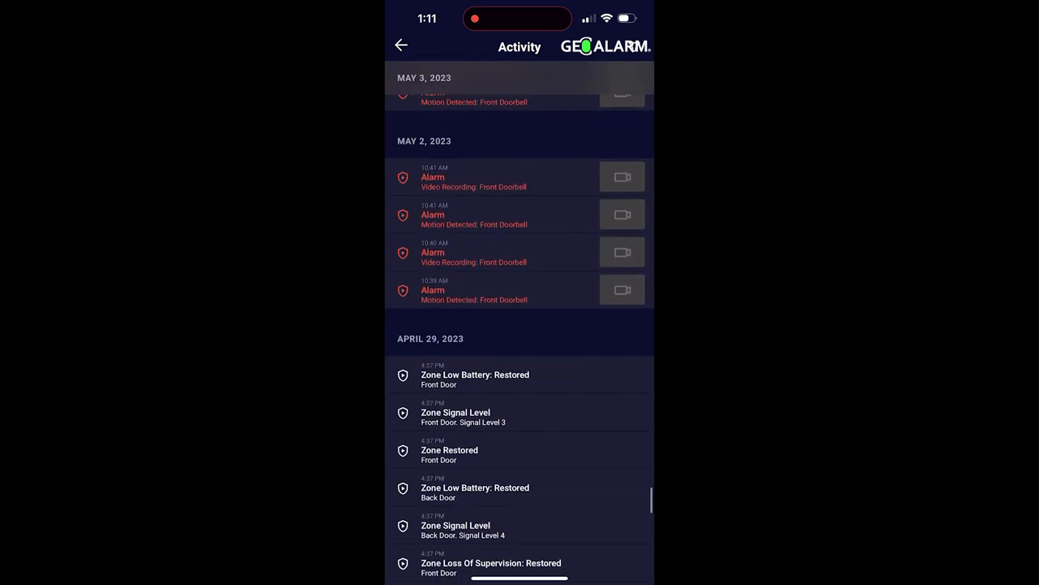